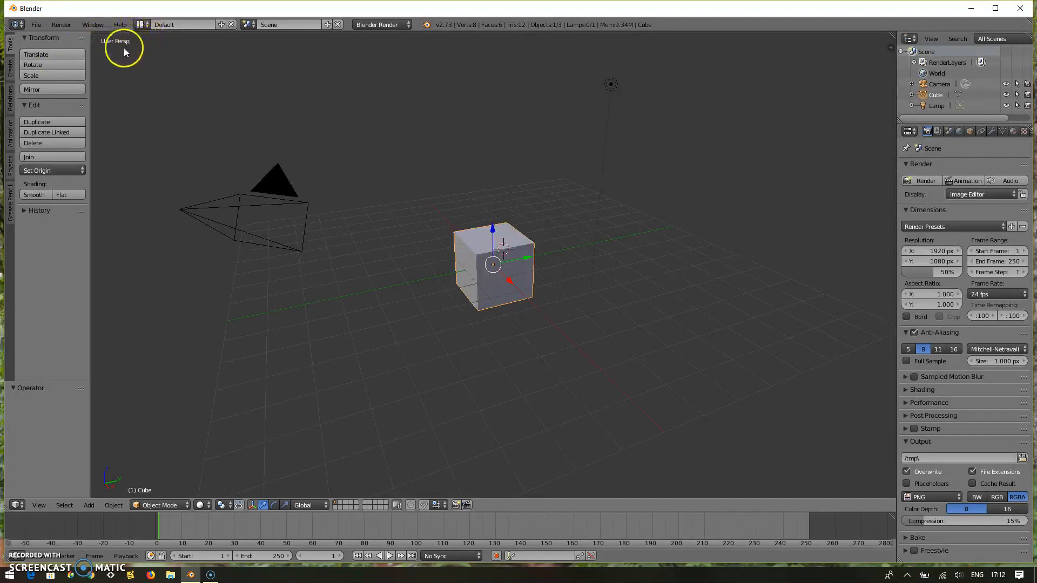
mouse_move(121, 59)
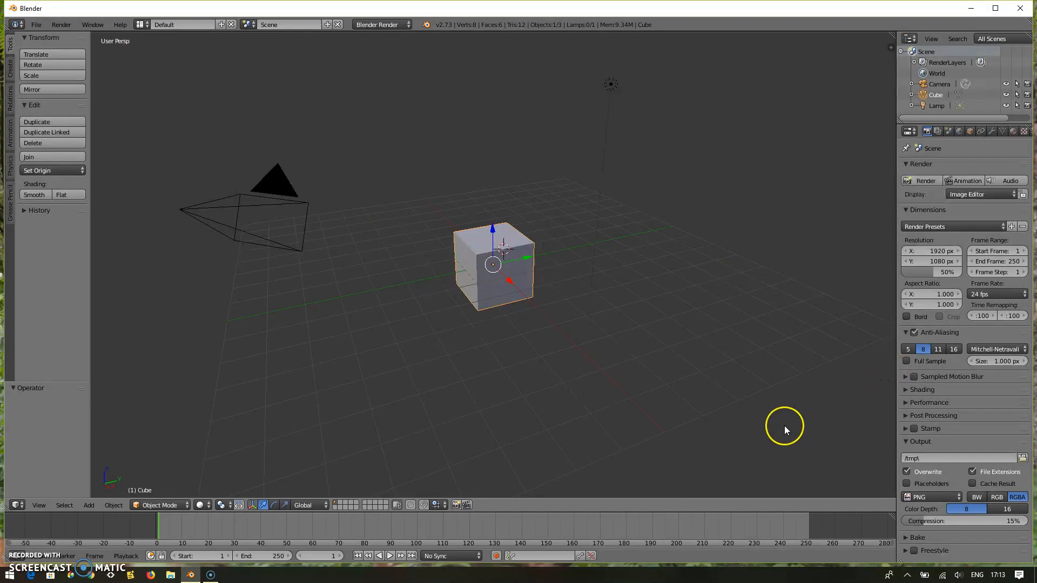
mouse_move(103, 46)
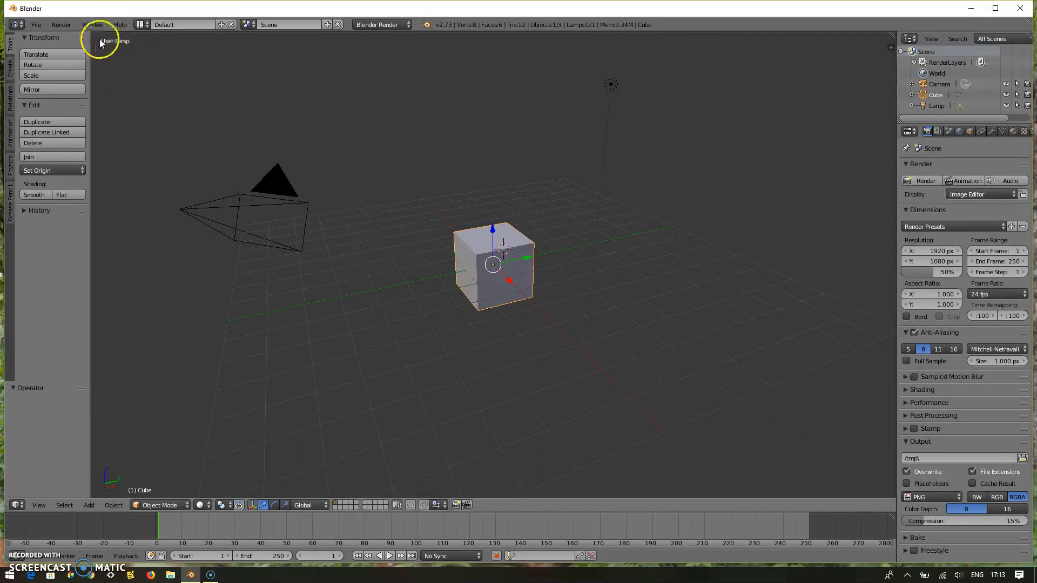
mouse_move(123, 46)
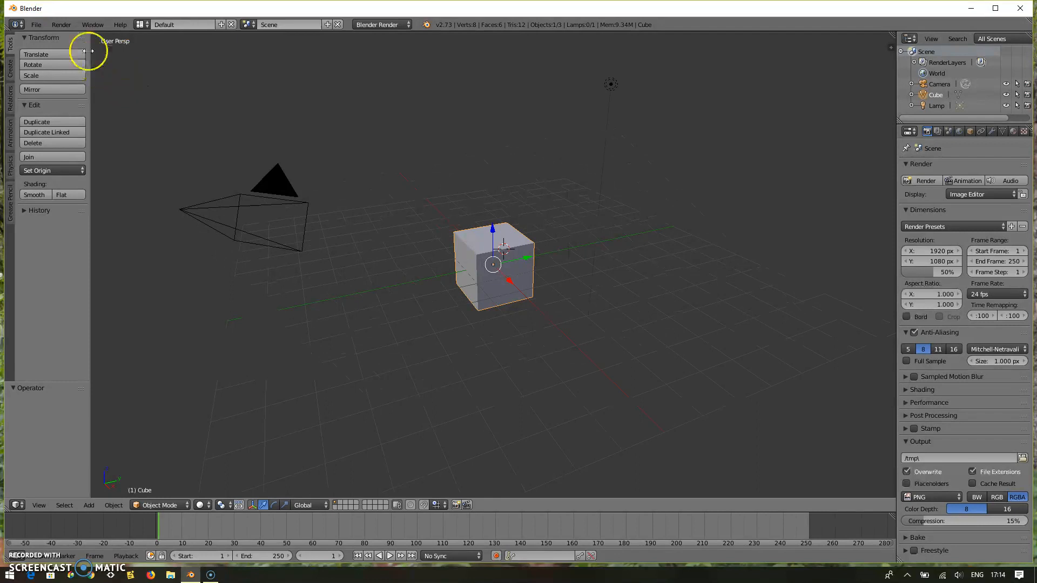
Enable Emulate Numpad in User Preferences' Input settings and return to the cube scene.
left_click(35, 25)
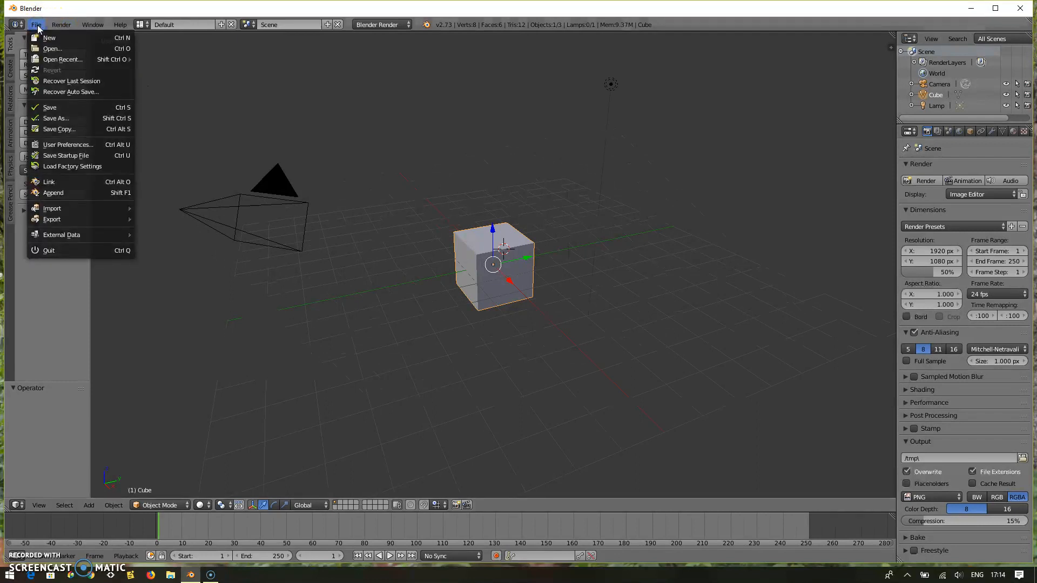
mouse_move(66, 144)
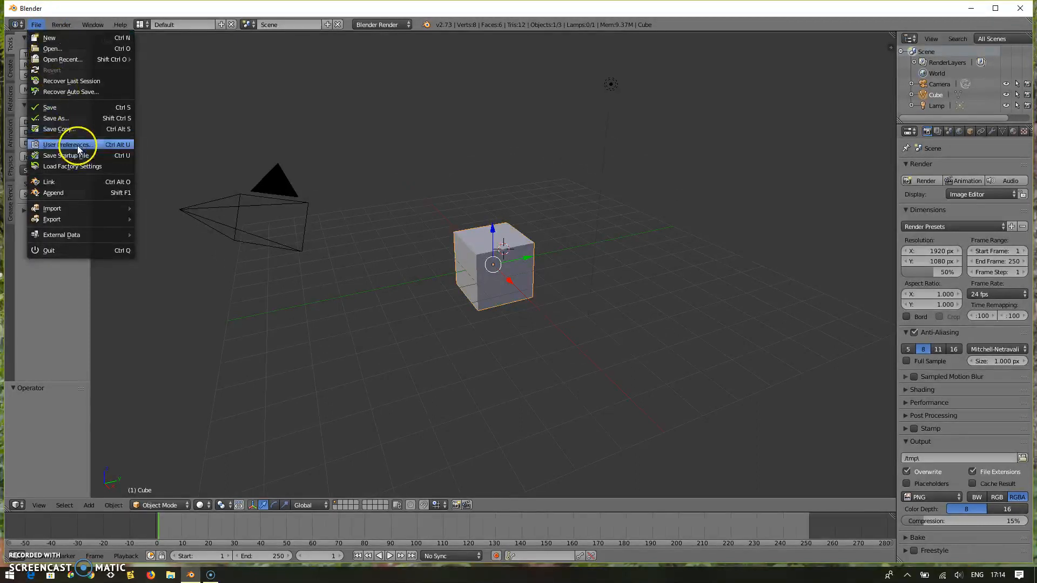
left_click(67, 143)
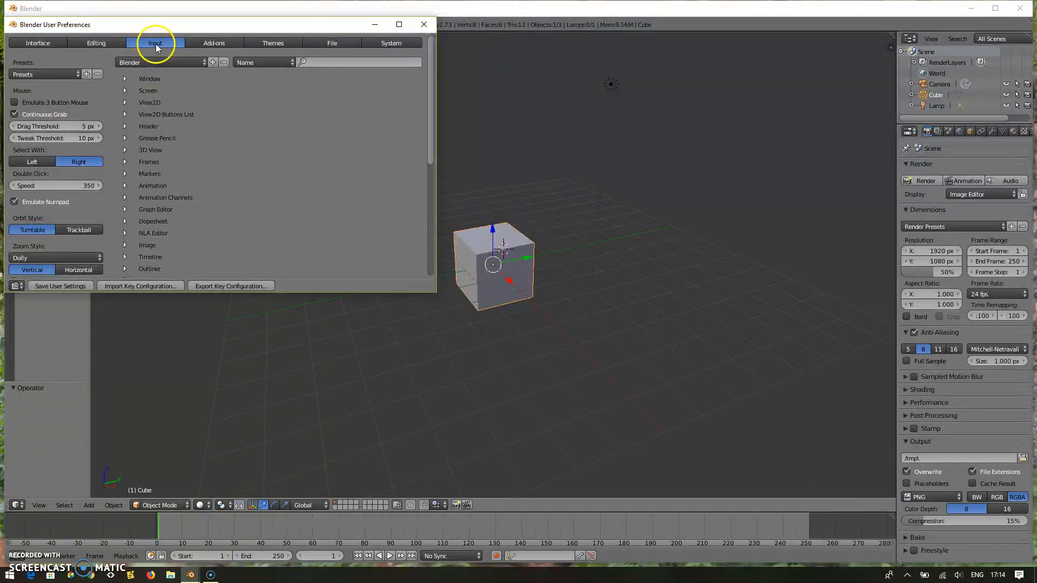
mouse_move(159, 164)
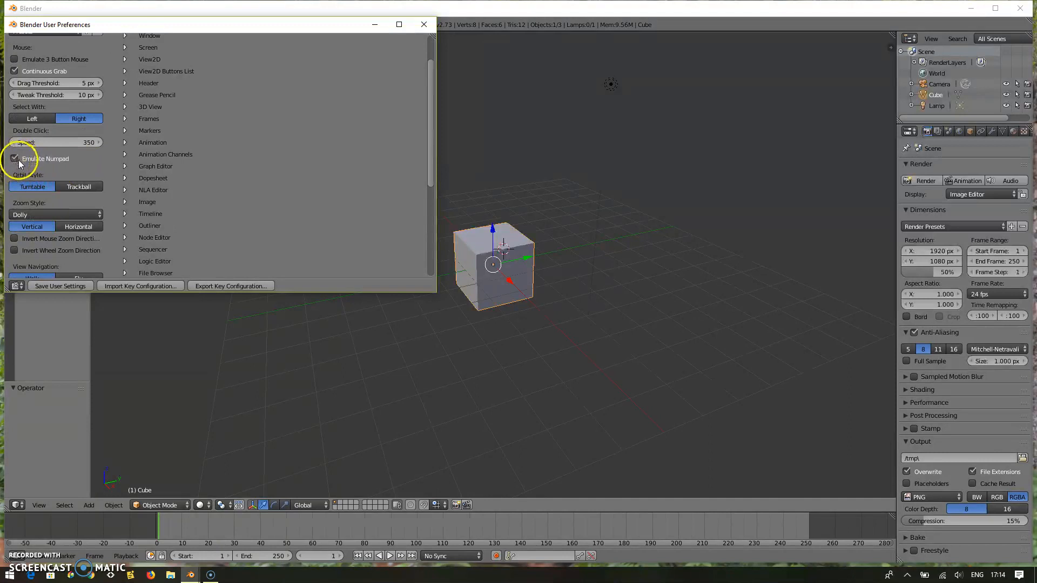
mouse_move(14, 163)
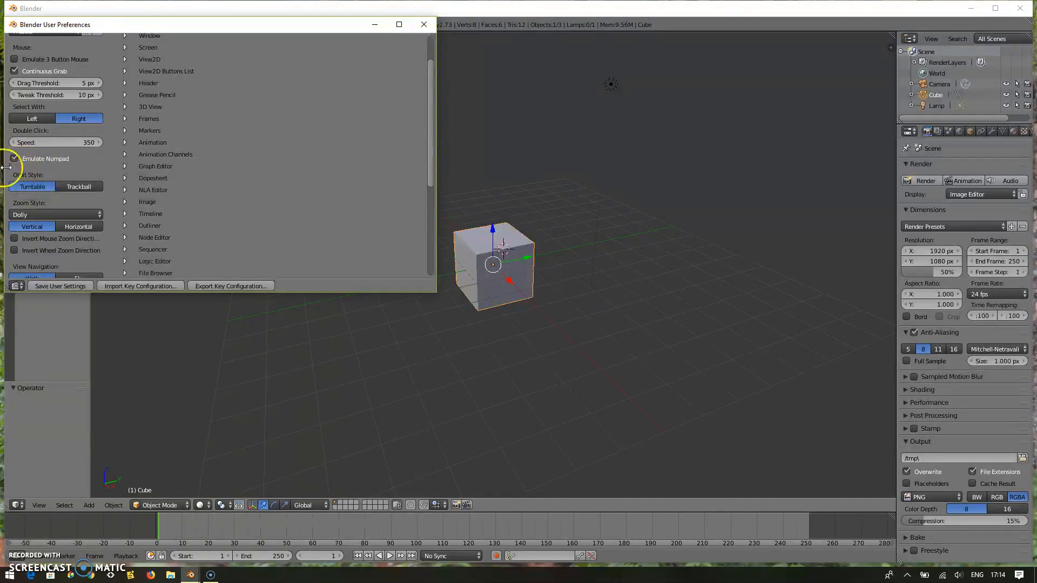
left_click(14, 158)
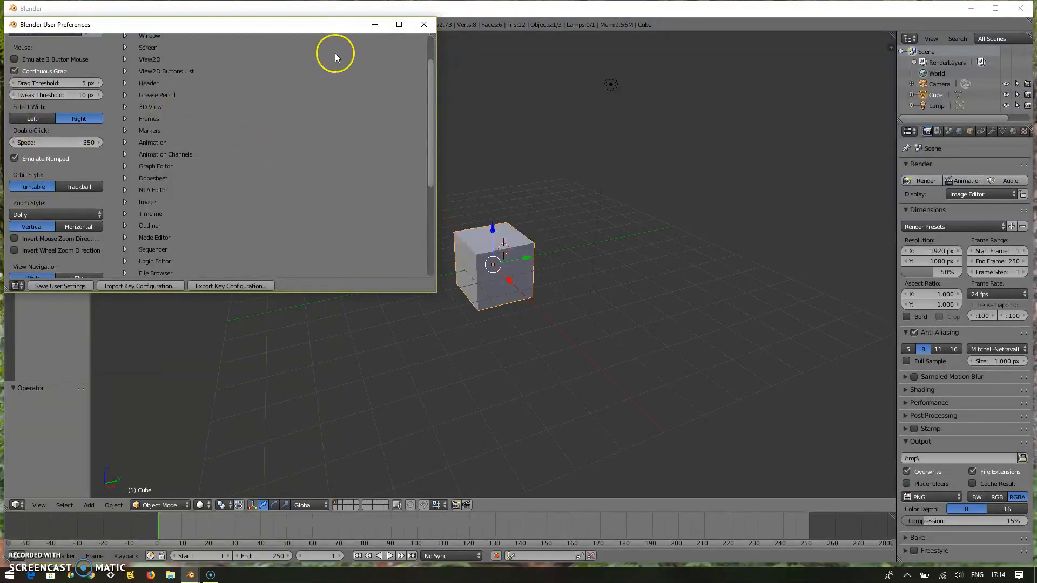
left_click(424, 25)
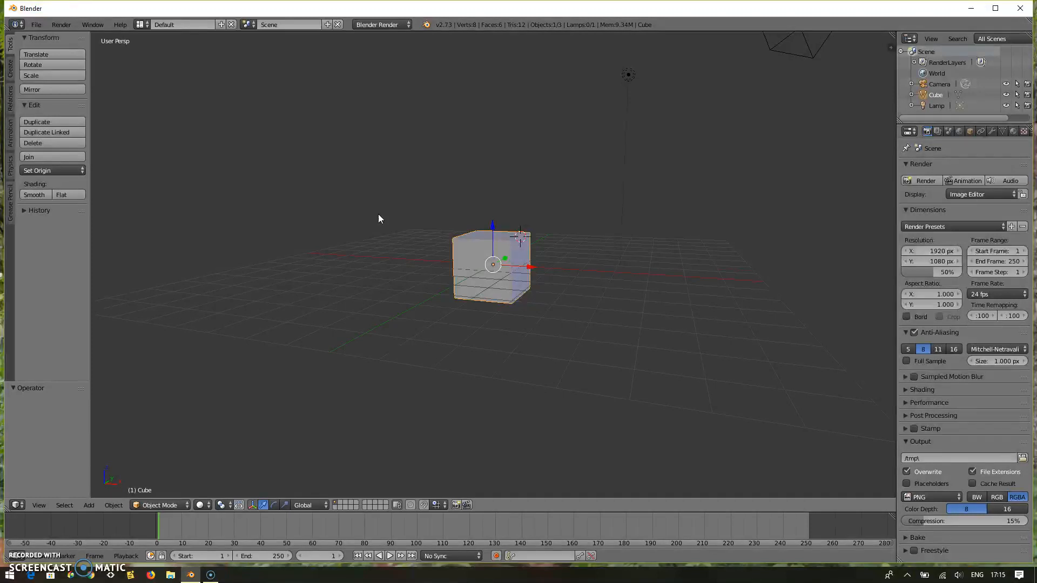
View the cube from the front, then from the top, and switch to orthographic projection.
key("KP_1")
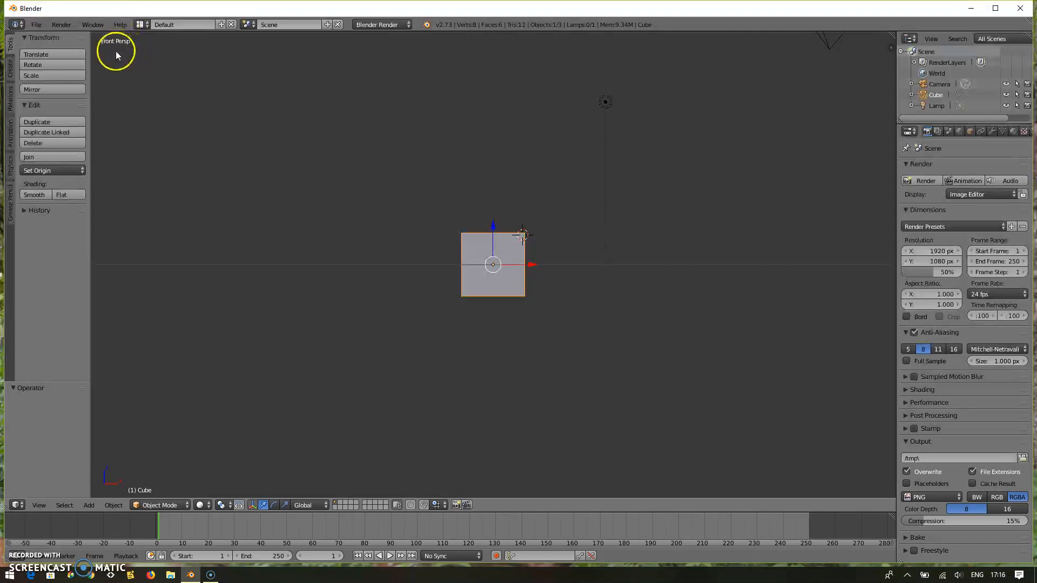
mouse_move(122, 86)
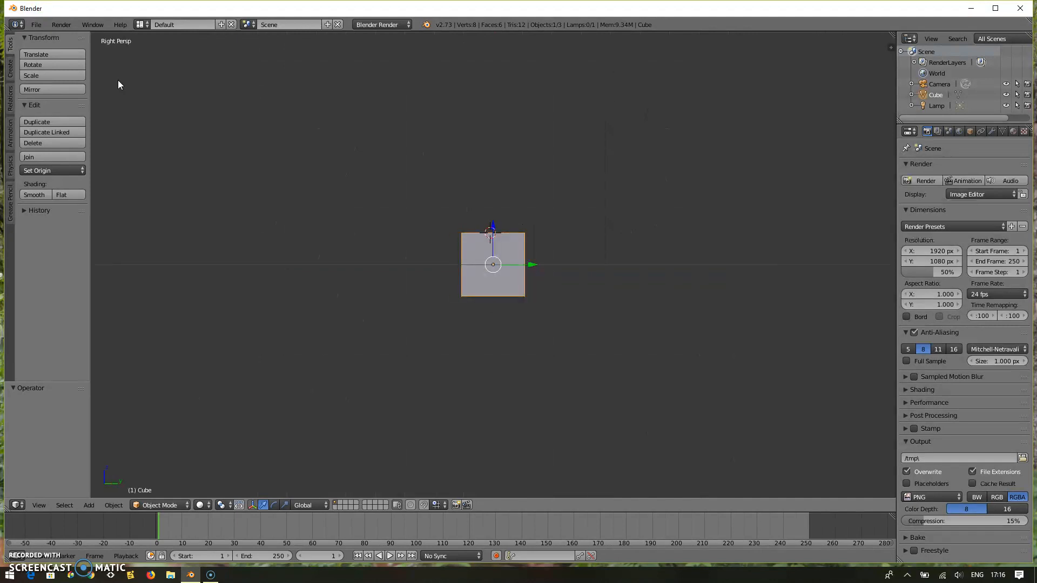
key("7")
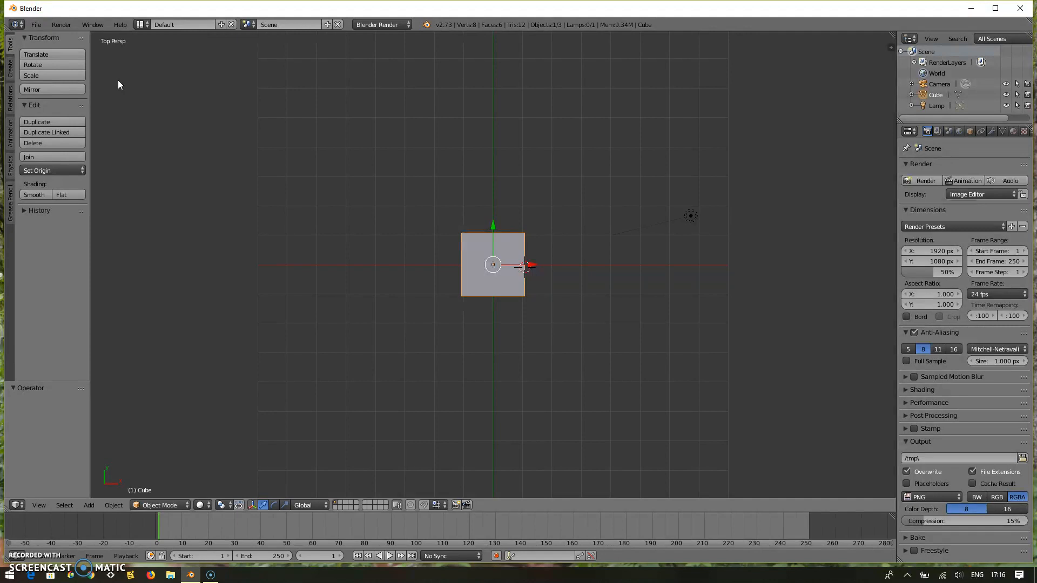
key("KP_5")
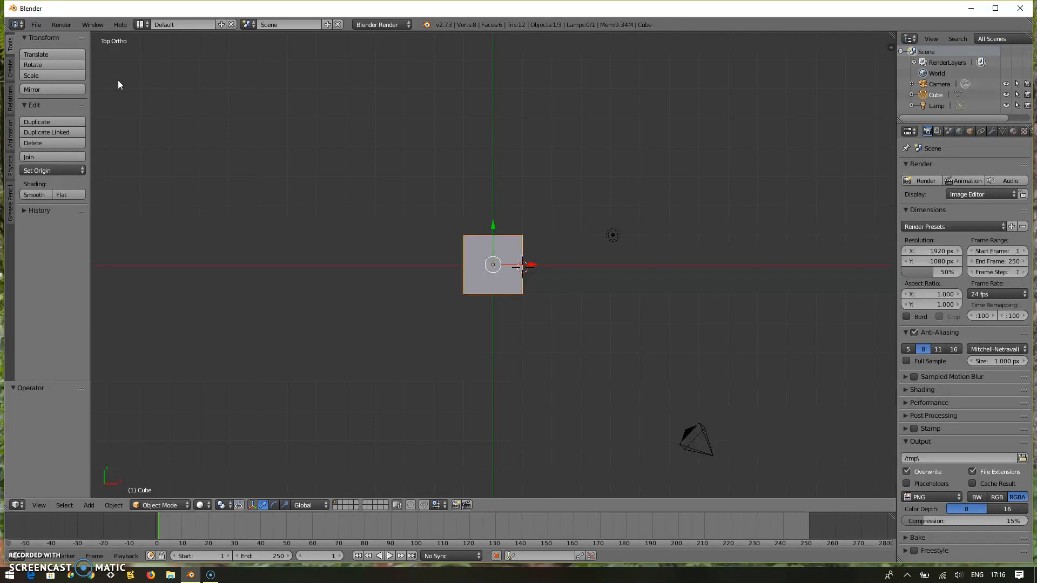
Return the viewport to a perspective view looking at the cube from above.
key("1")
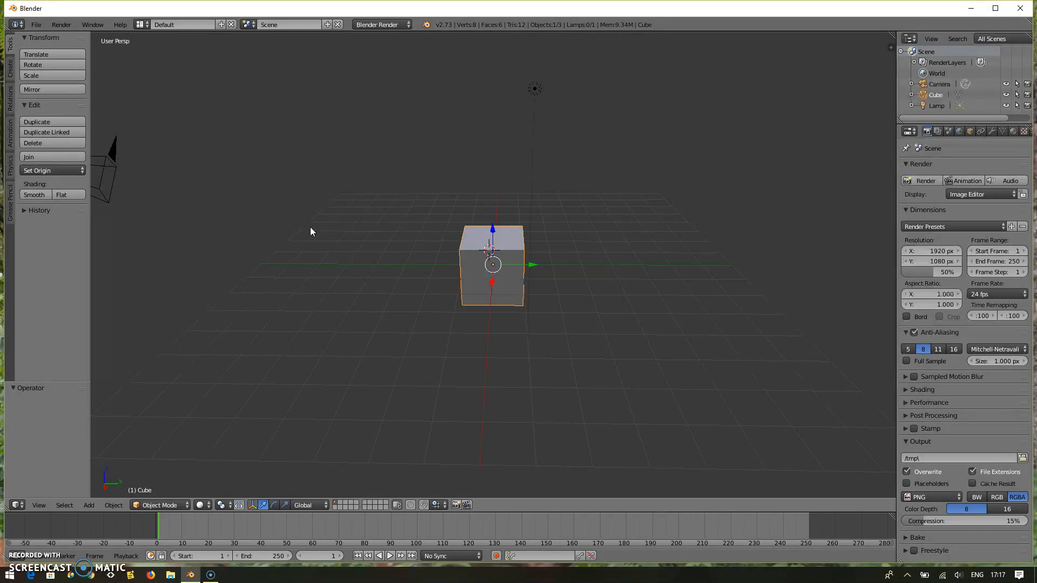
Switch to front orthographic view, then orbit to a level side perspective view.
key("KP_7")
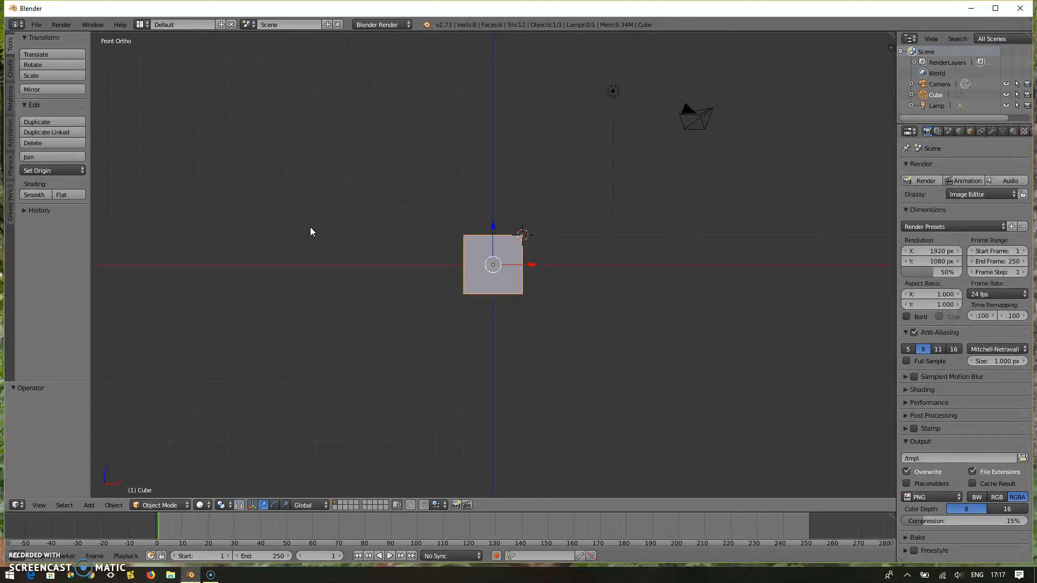
left_click(694, 119)
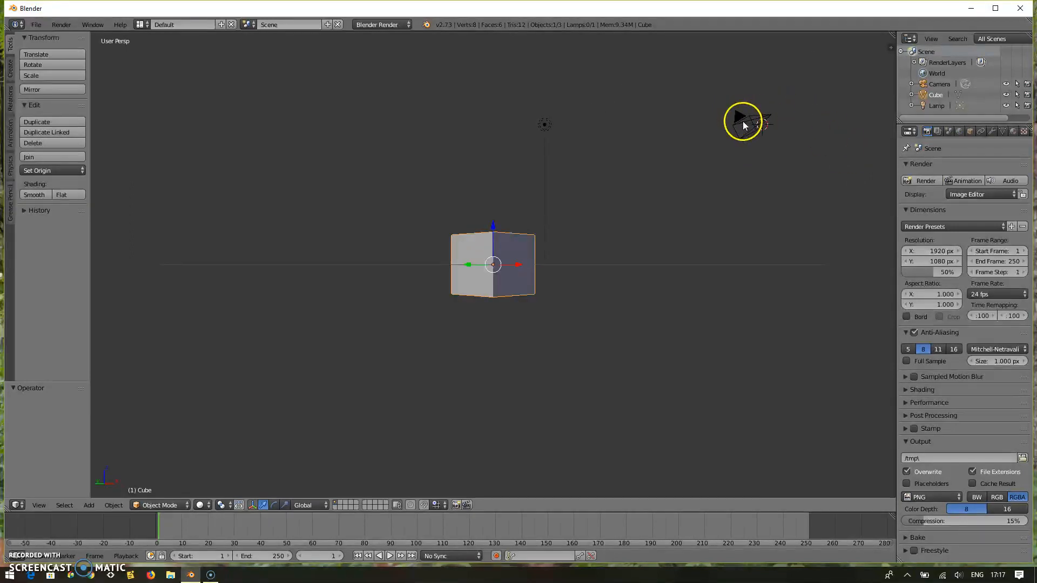
Select the camera object in the viewport.
left_click(743, 125)
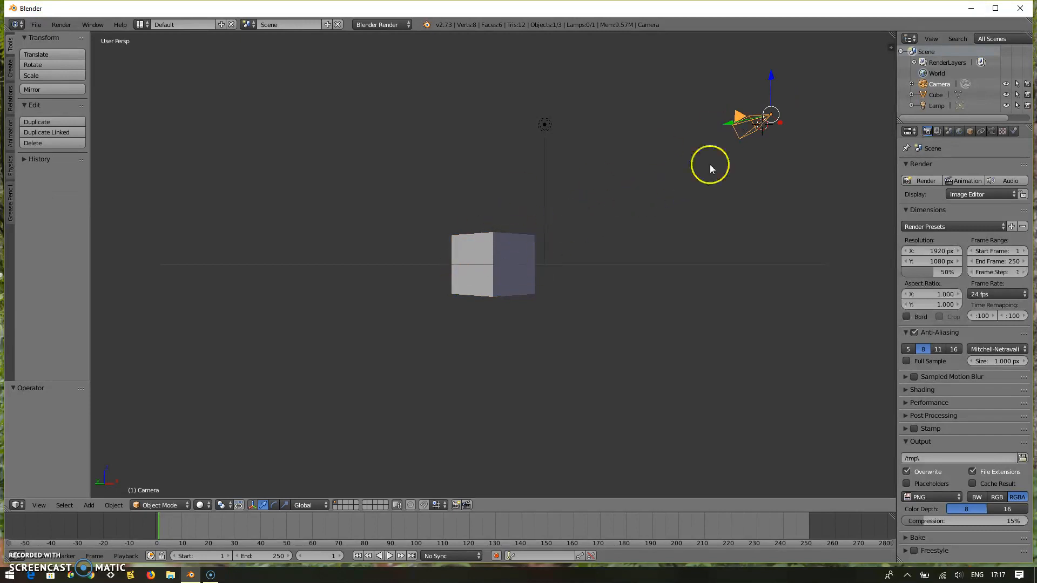
mouse_move(529, 262)
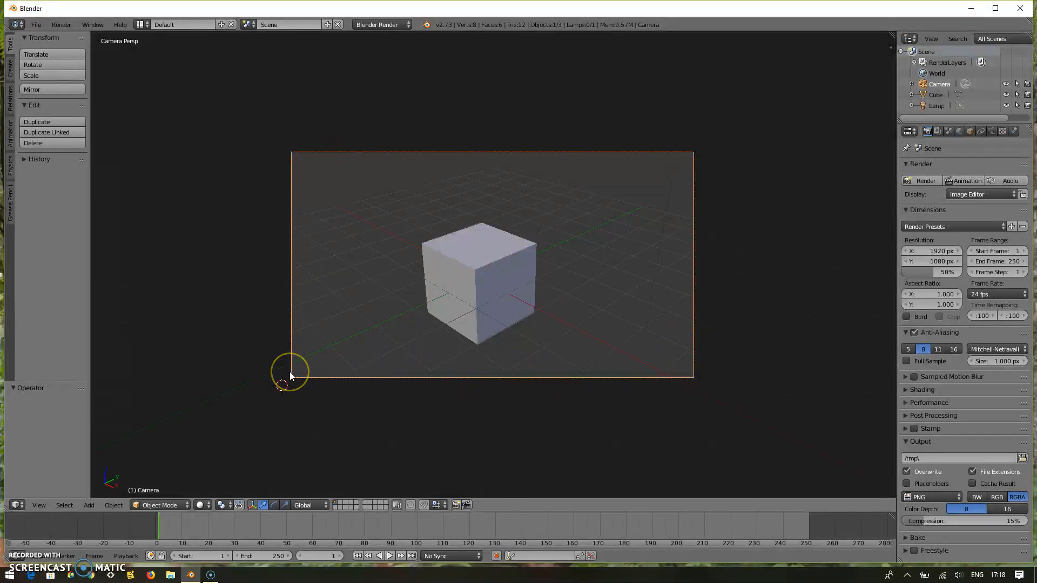
mouse_move(493, 279)
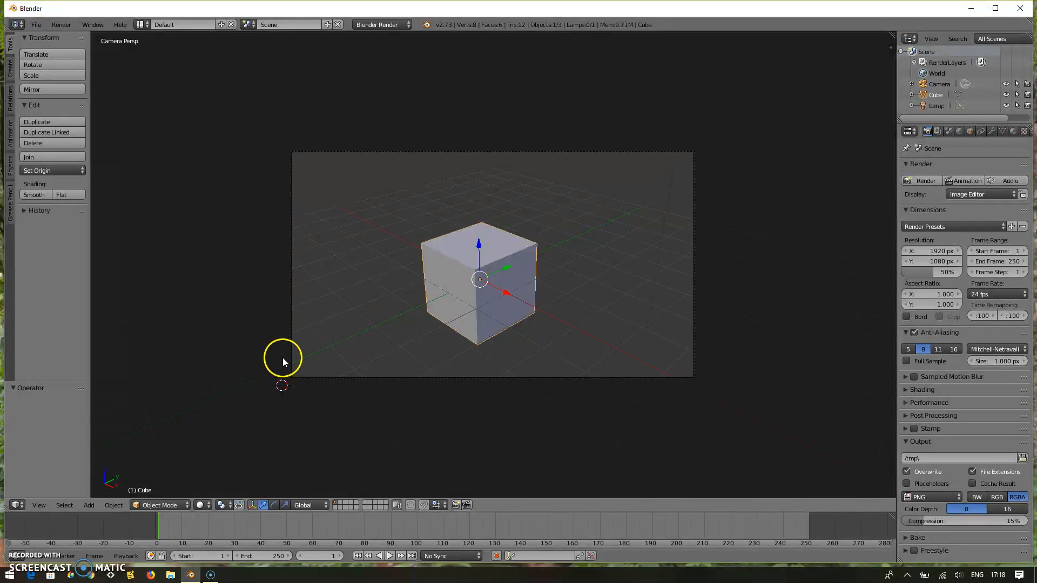
mouse_move(723, 185)
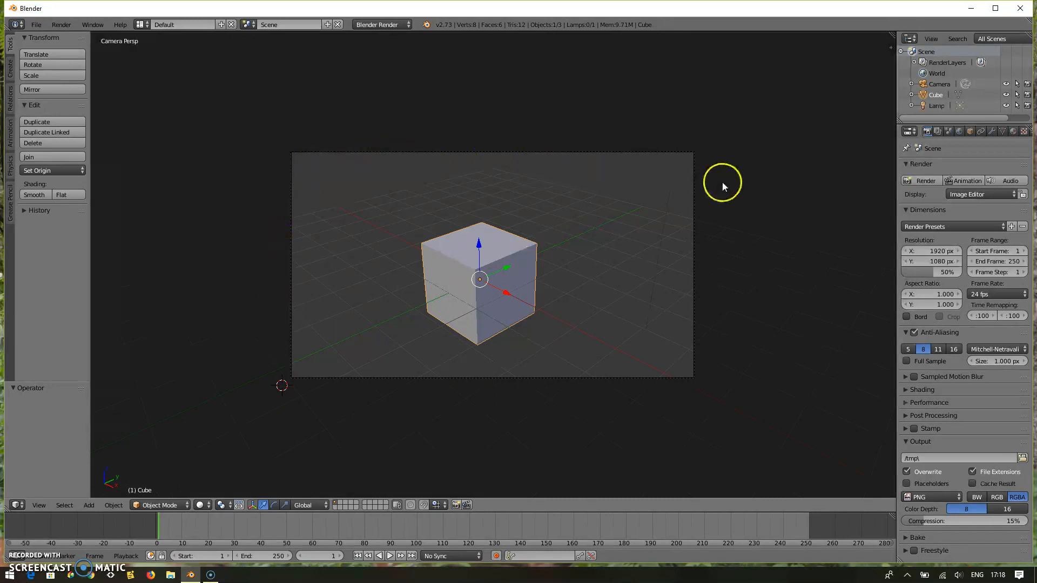
mouse_move(425, 309)
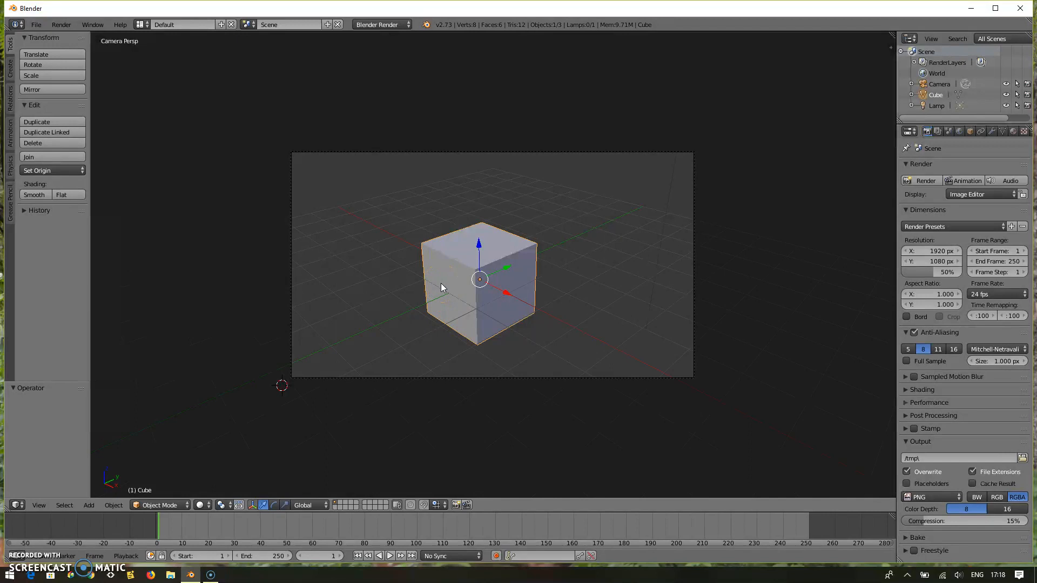
mouse_move(489, 240)
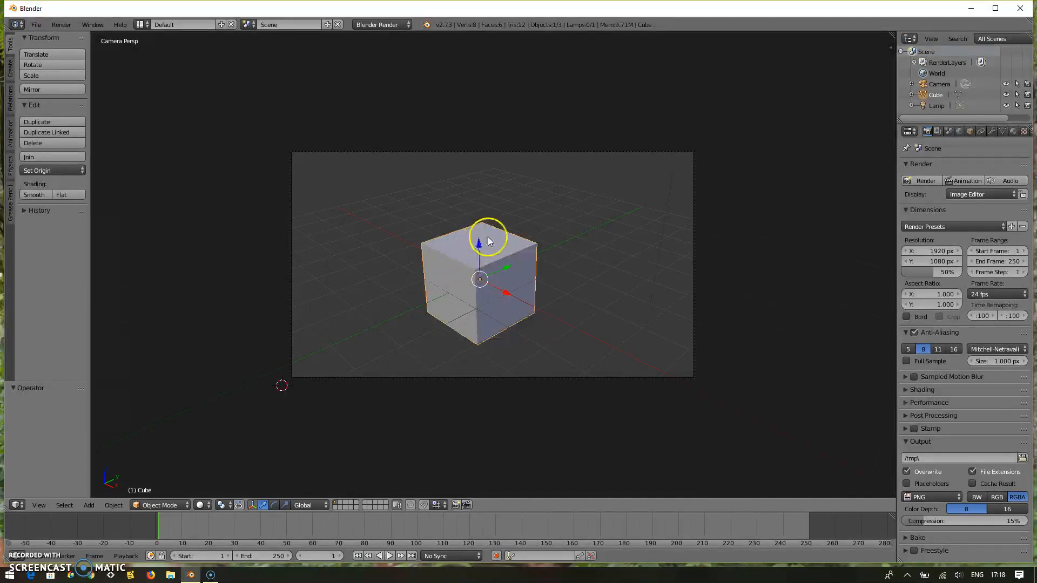